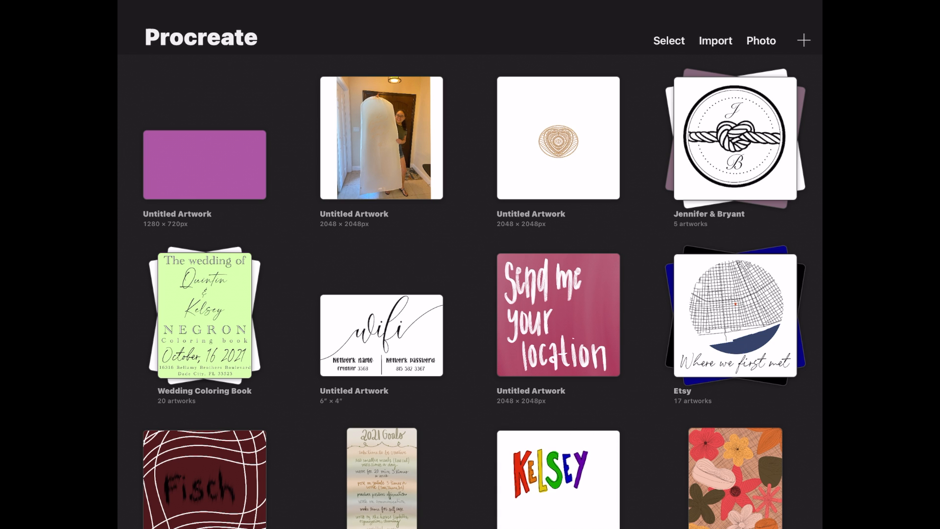
Create and open a blank square 2048 × 2048 px canvas from the Gallery
click(803, 40)
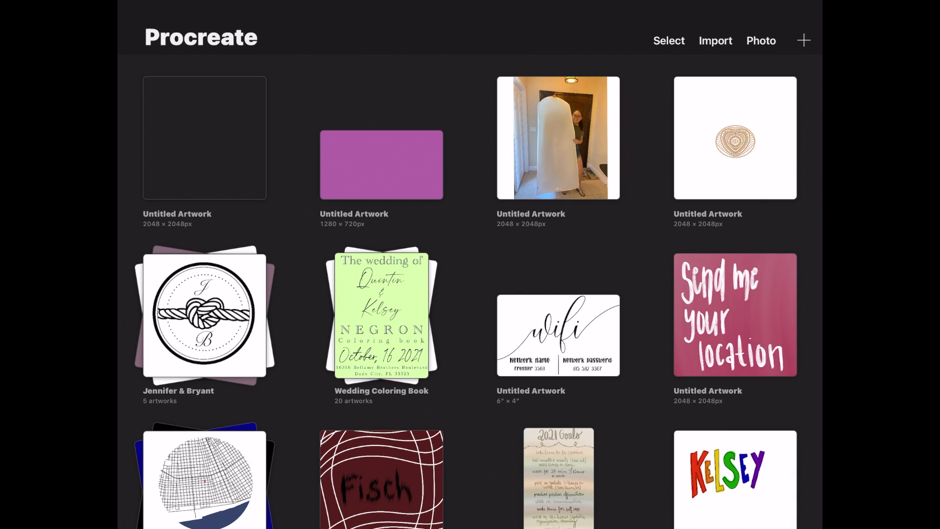
click(205, 139)
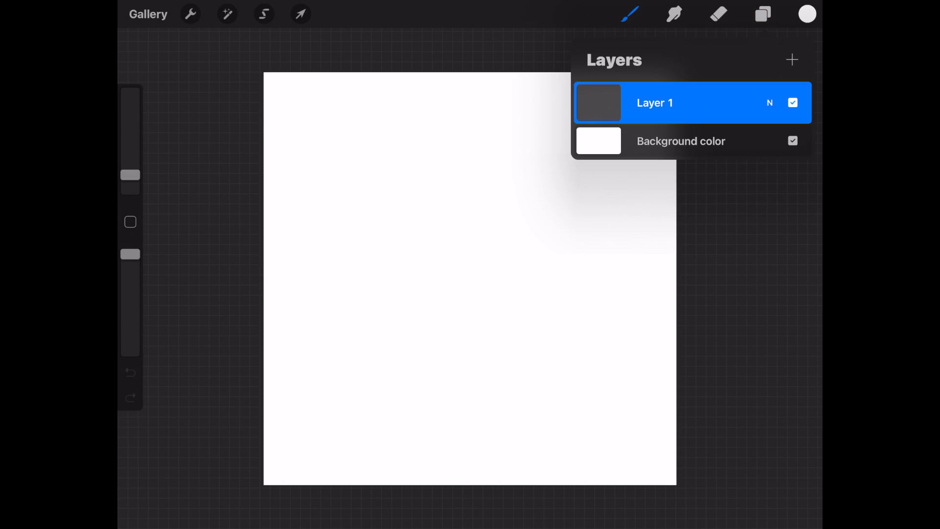
Select the Calligraphy Monoline brush
click(629, 13)
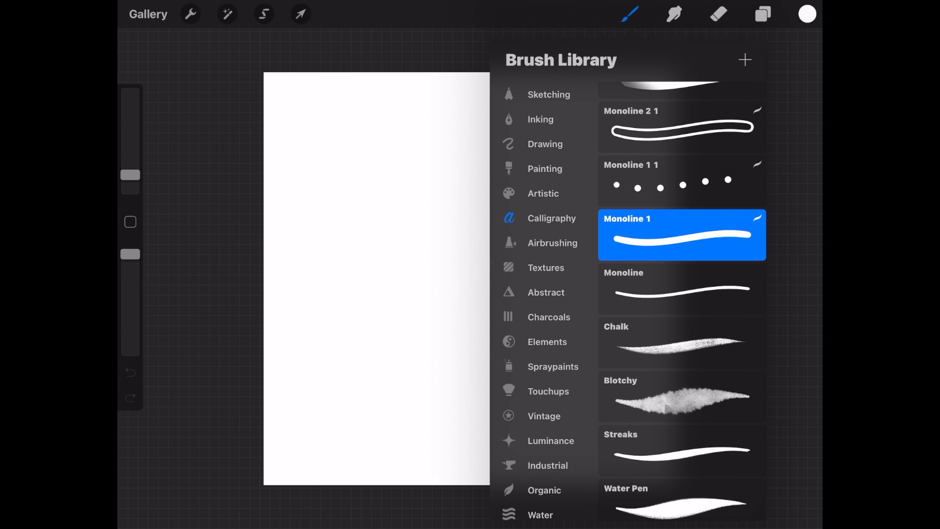
click(681, 288)
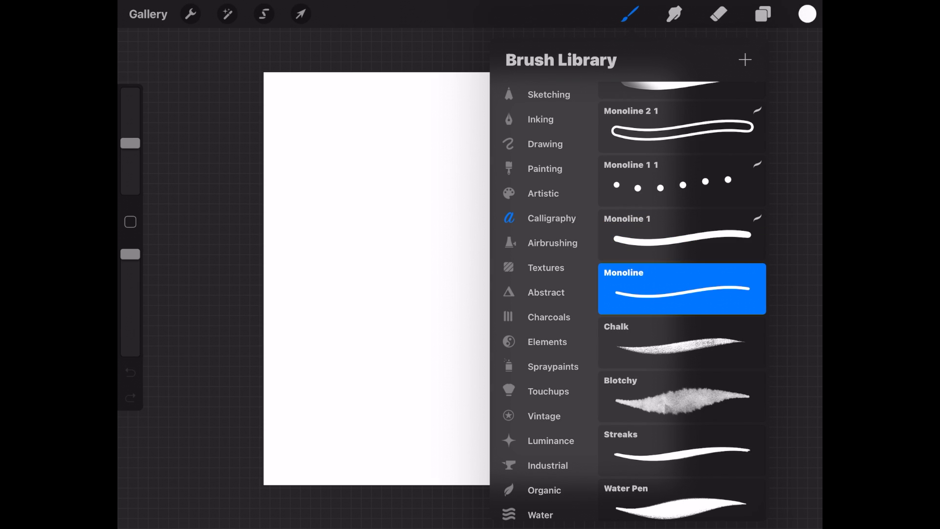
click(629, 14)
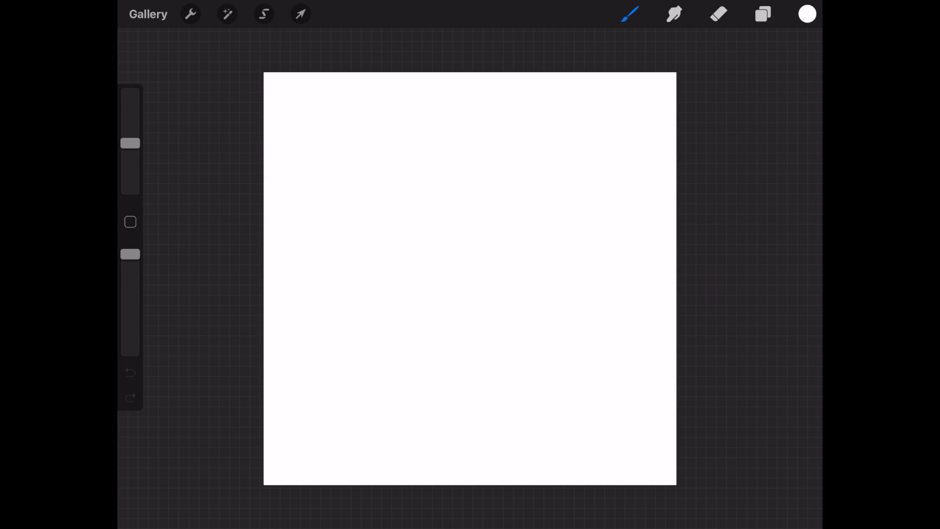
Pick a green paint colour from the colour disc
click(806, 14)
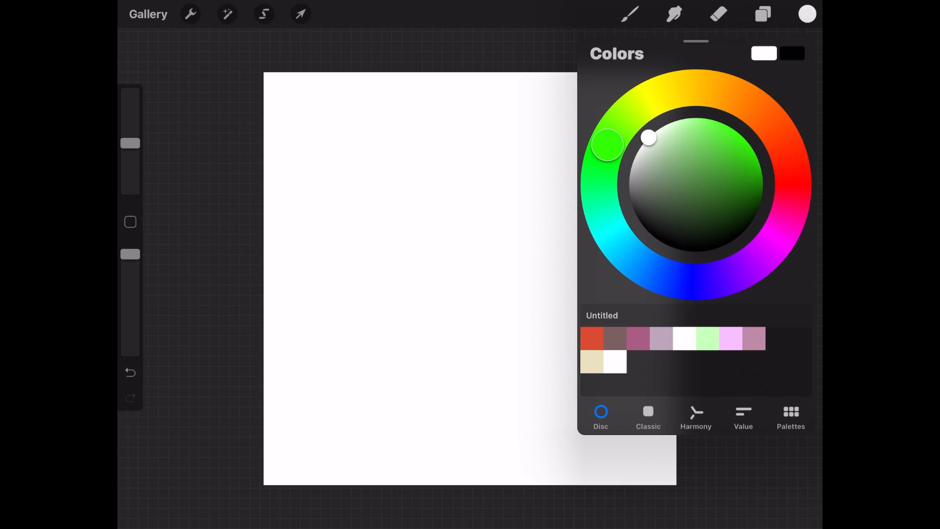
click(807, 14)
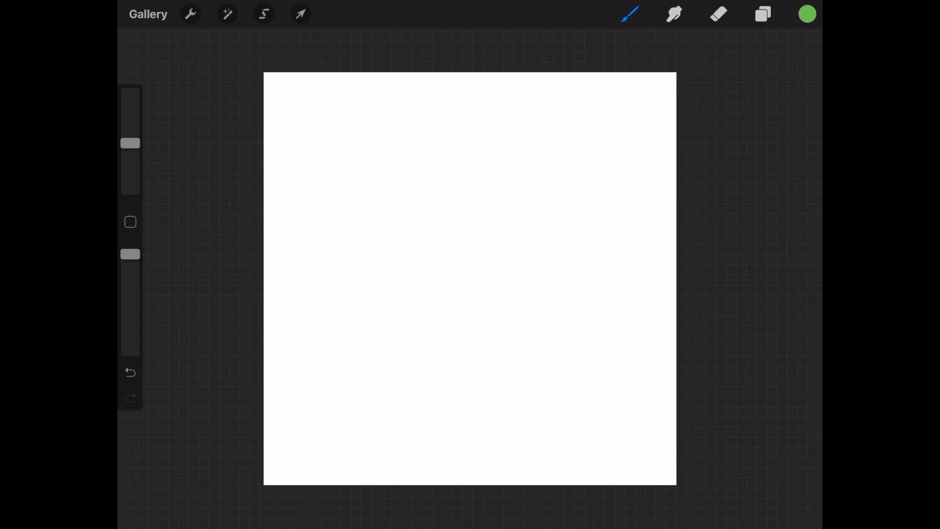
click(807, 14)
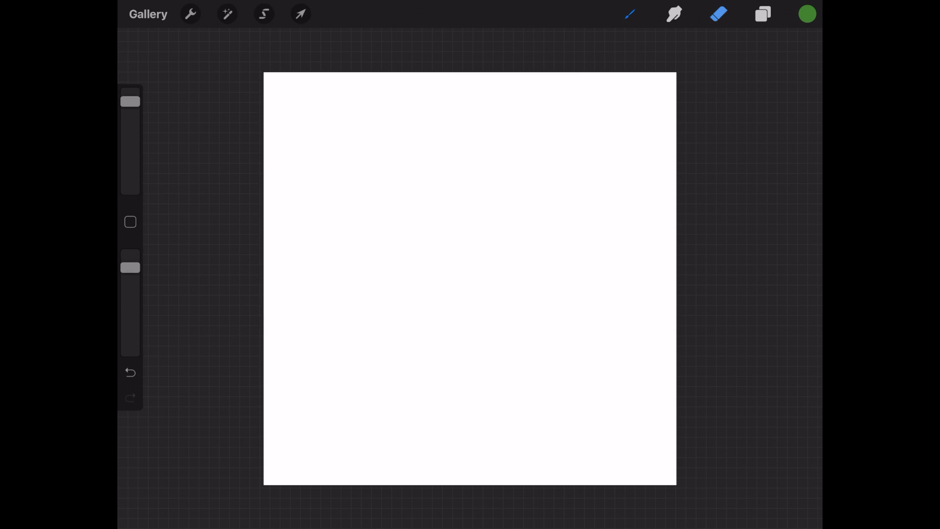
click(190, 14)
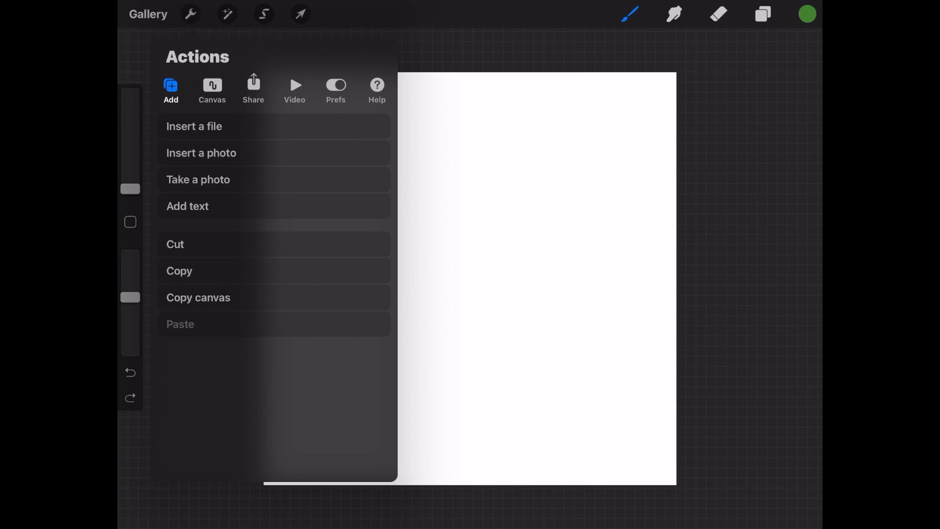
Insert the Safety Harbor map screenshot and scale it to fit the canvas
click(201, 153)
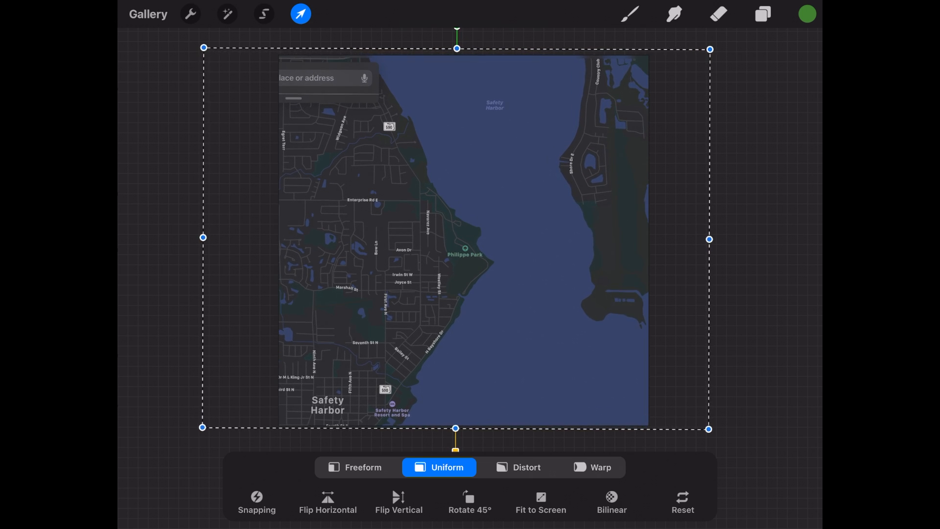
click(763, 14)
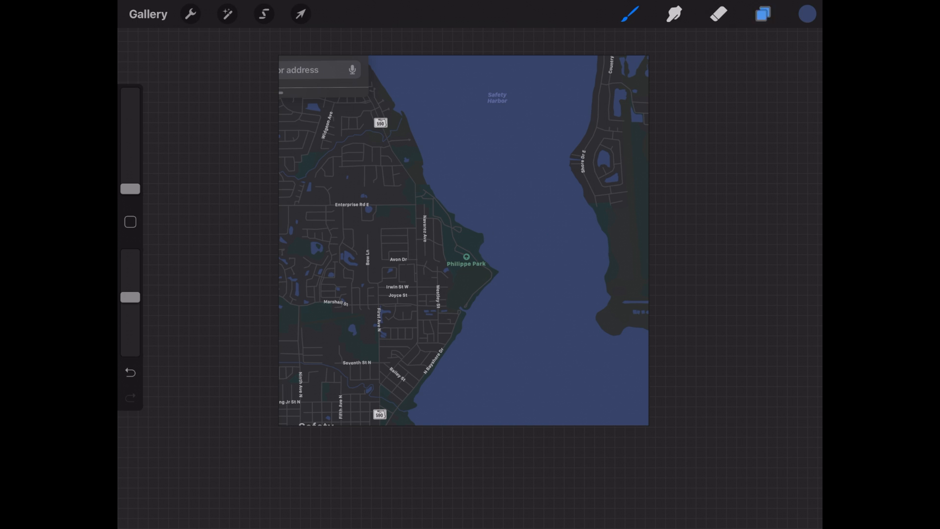
Lower Layer 1's map opacity to about 54%
click(763, 14)
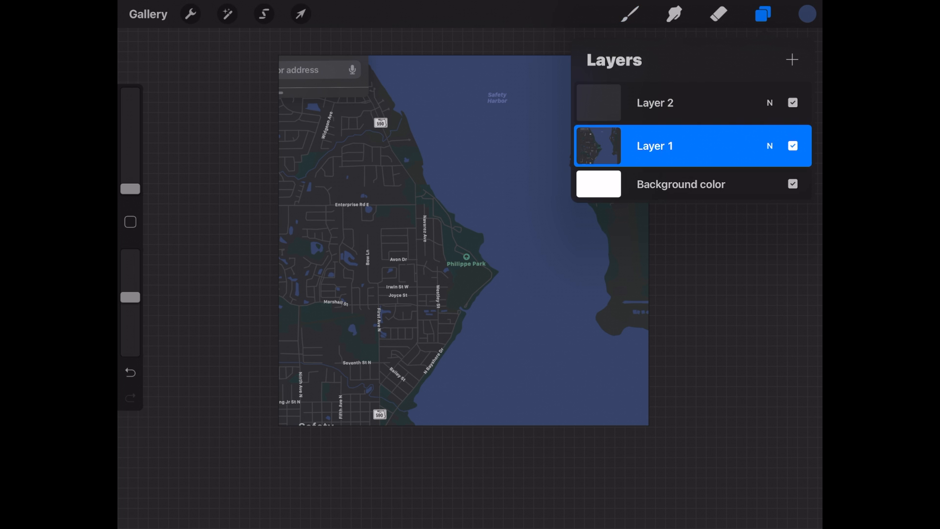
click(769, 146)
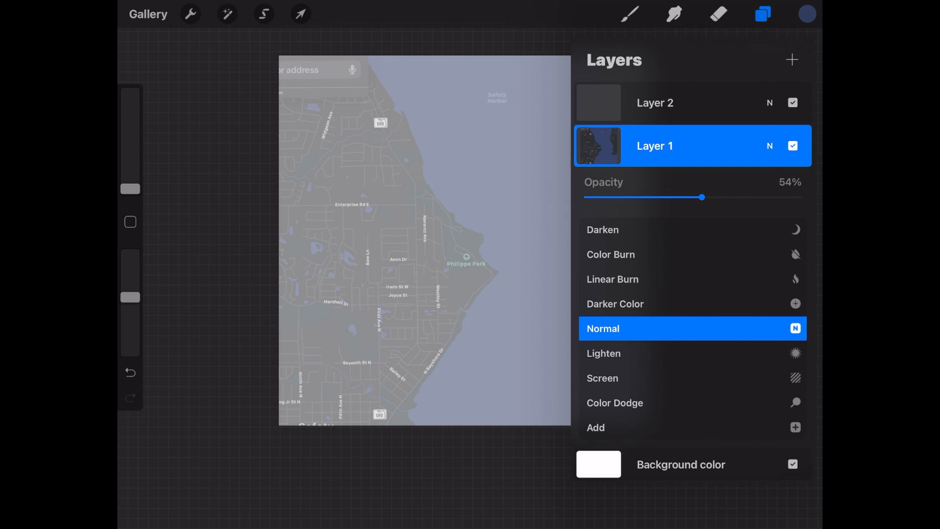
click(762, 13)
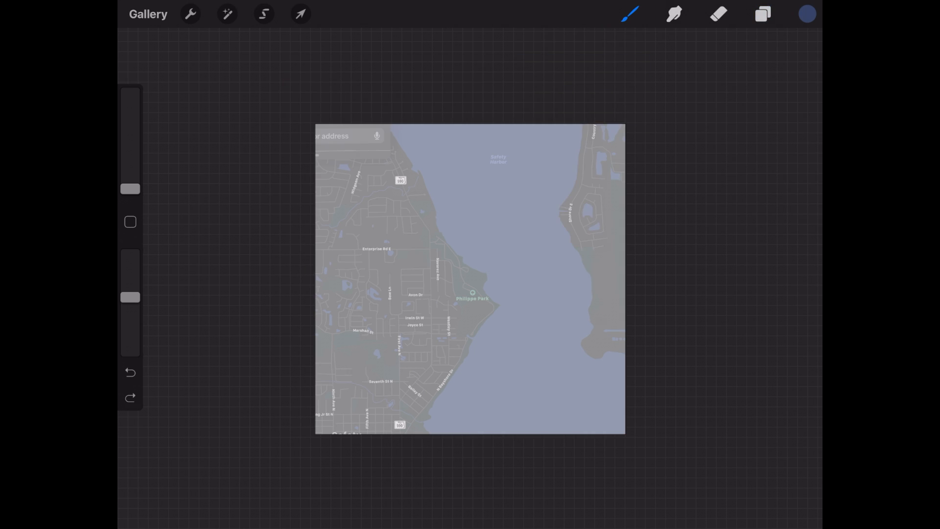
Trace the shoreline on Layer 2 and fill water and ponds dark blue
click(762, 14)
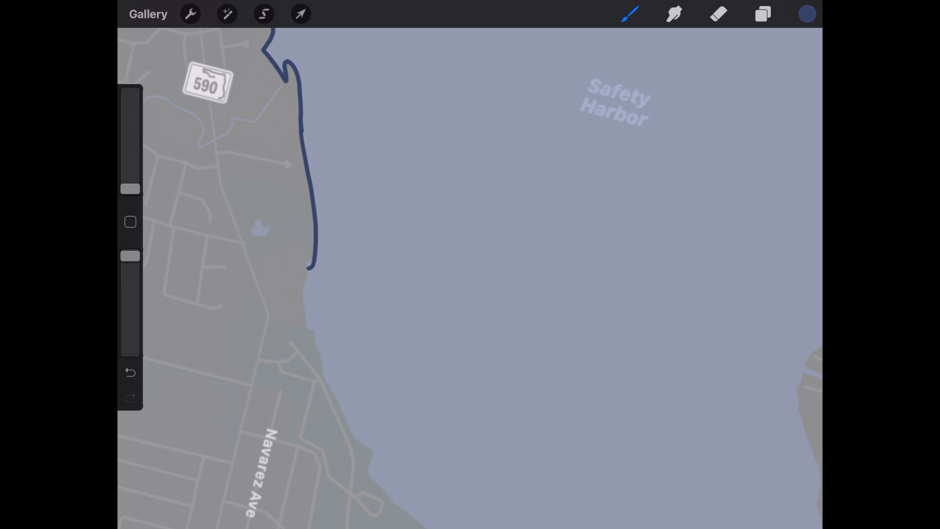
click(131, 373)
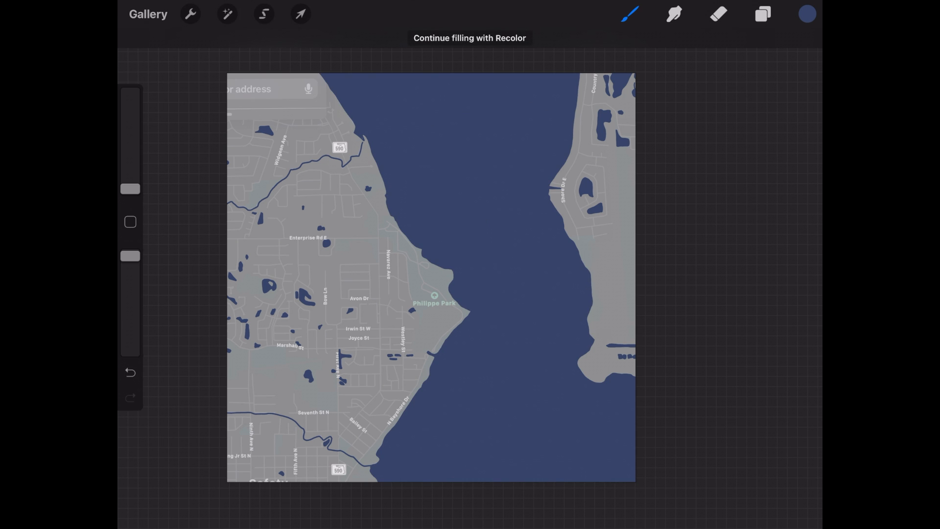
click(763, 14)
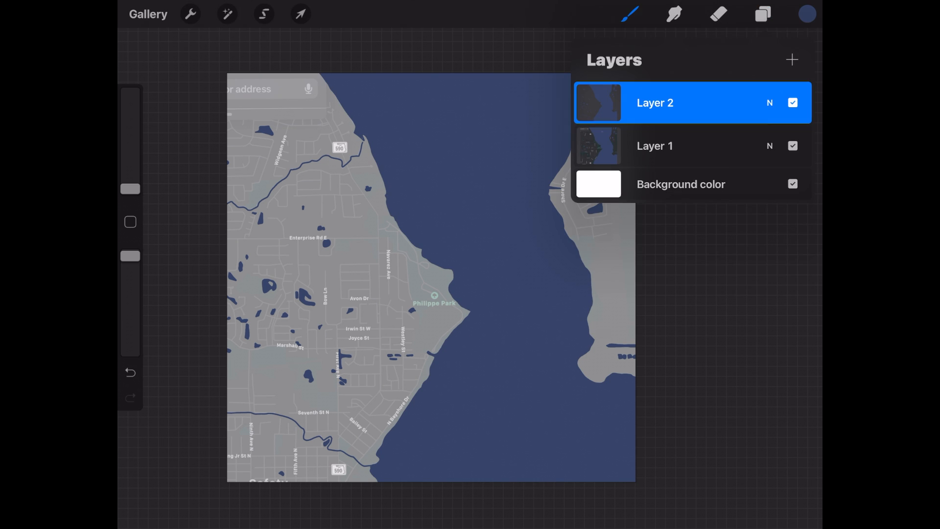
On new Layer 3, draw black Monoline lines along the street grid
click(792, 60)
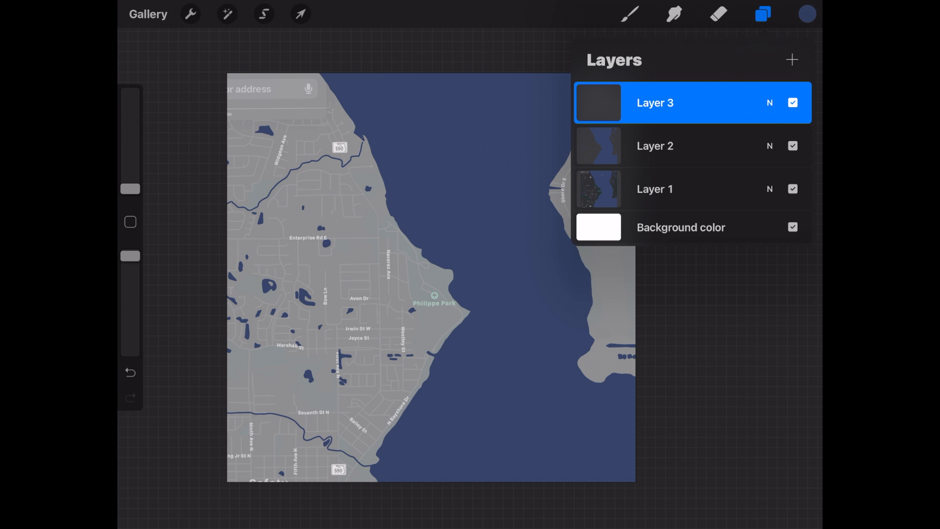
click(630, 13)
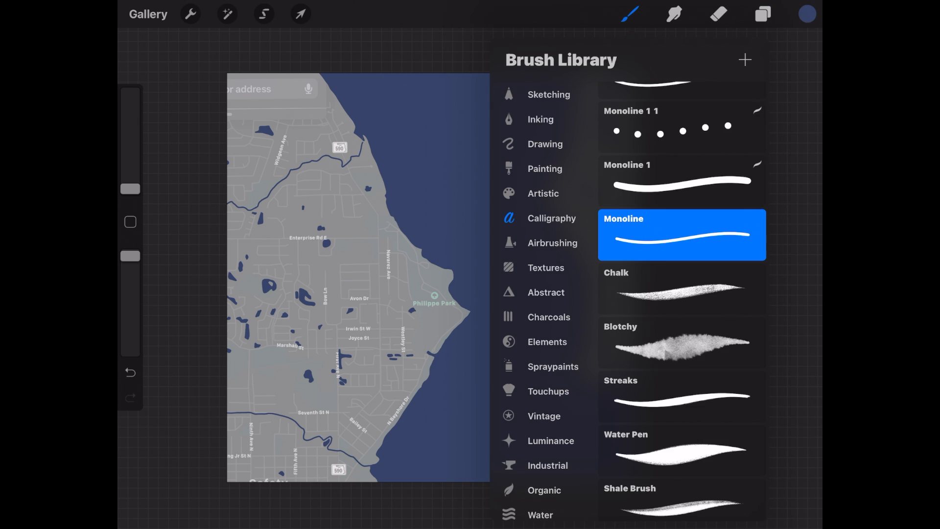
click(807, 14)
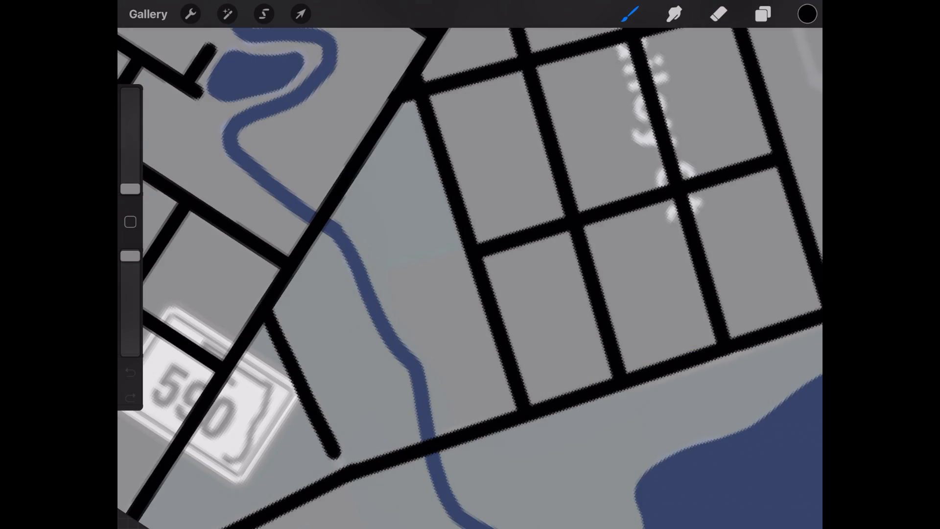
click(806, 13)
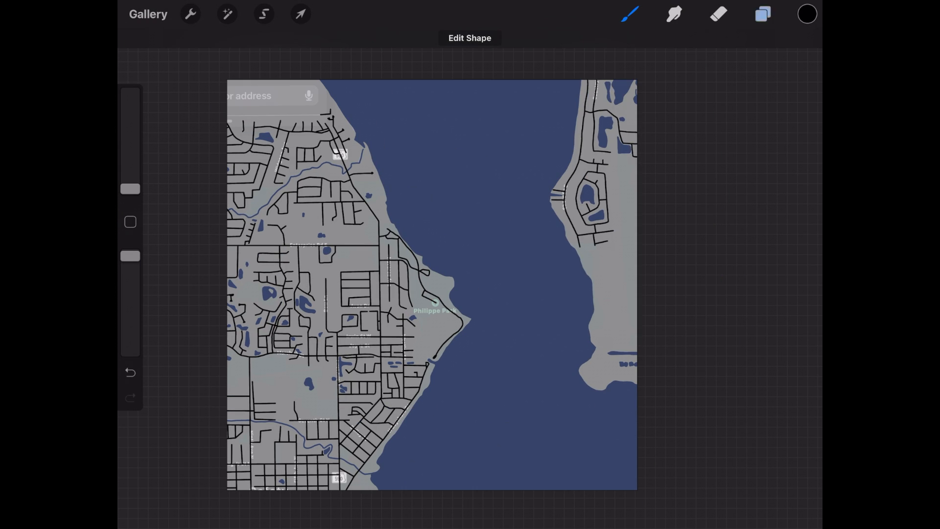
On a new layer, draw a small red heart at Philippe Park
click(762, 13)
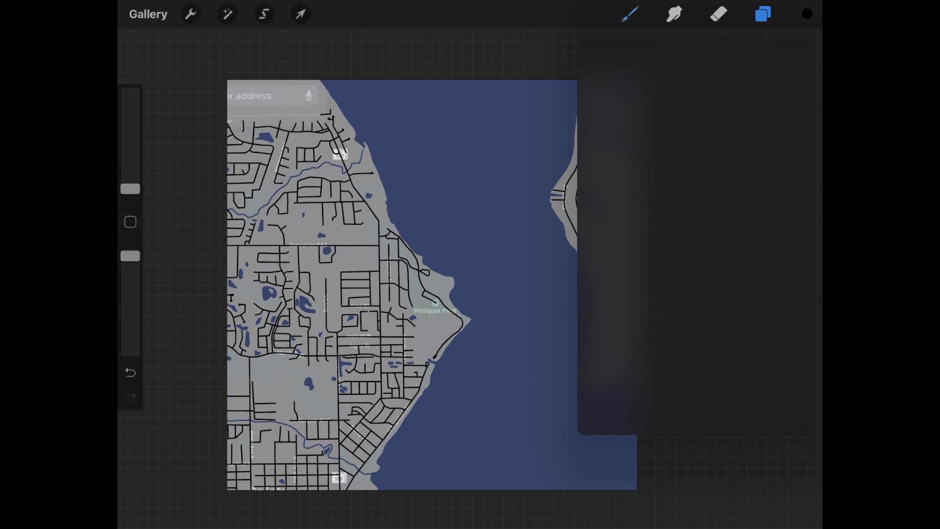
click(807, 14)
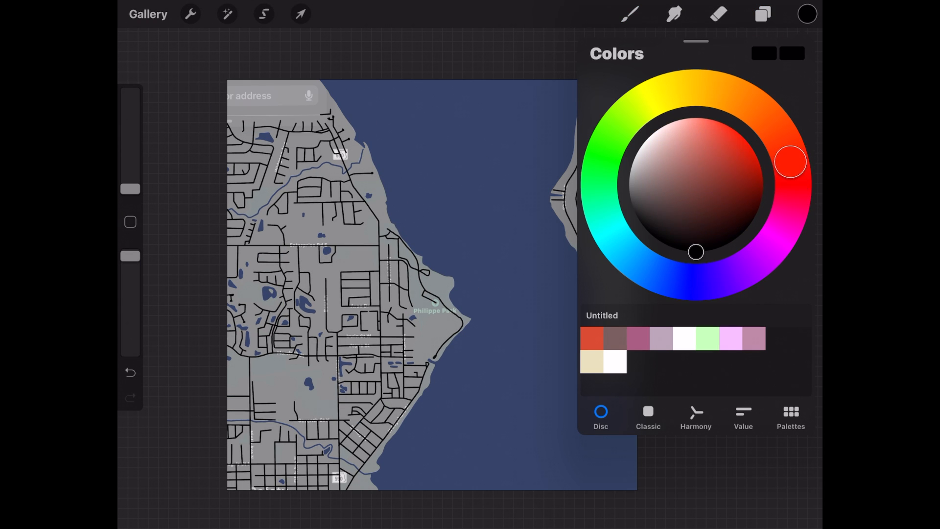
click(735, 156)
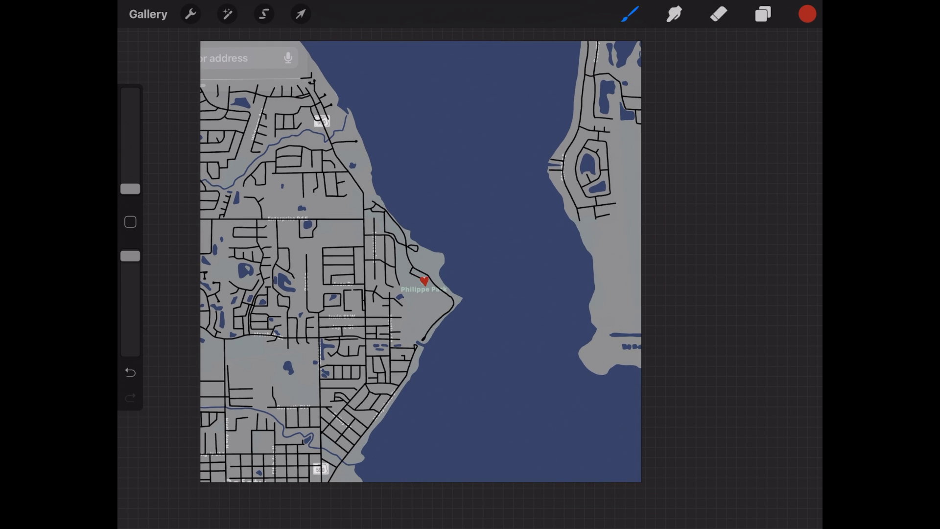
Hide Layer 1, then duplicate and merge the water, streets and heart layers
click(763, 14)
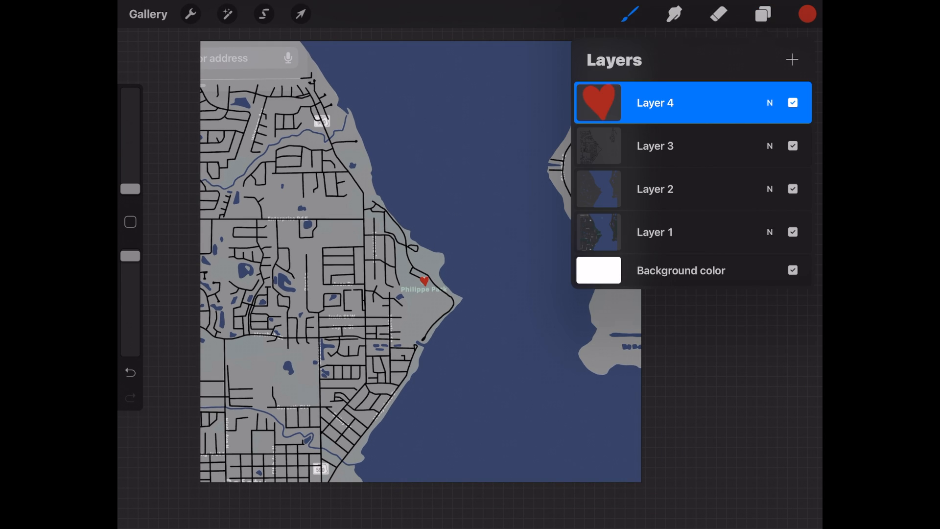
click(792, 232)
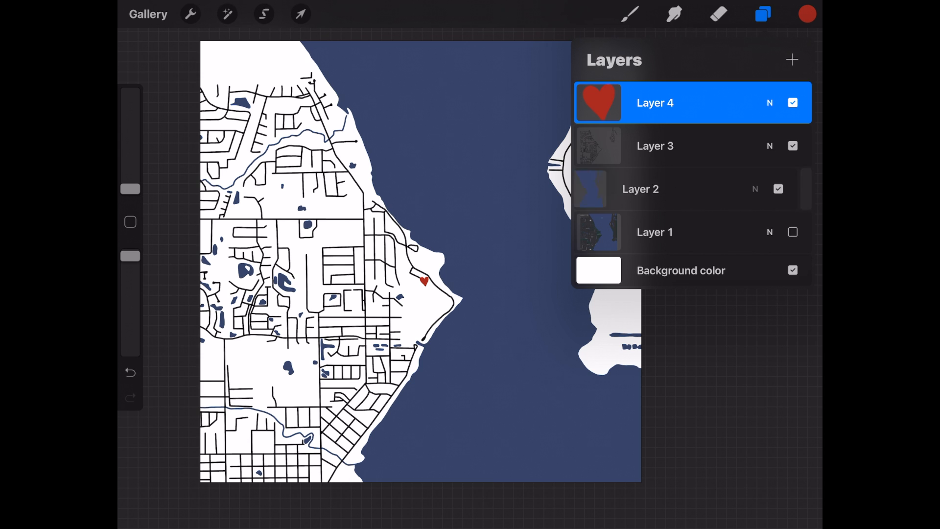
drag(719, 146, 600, 146)
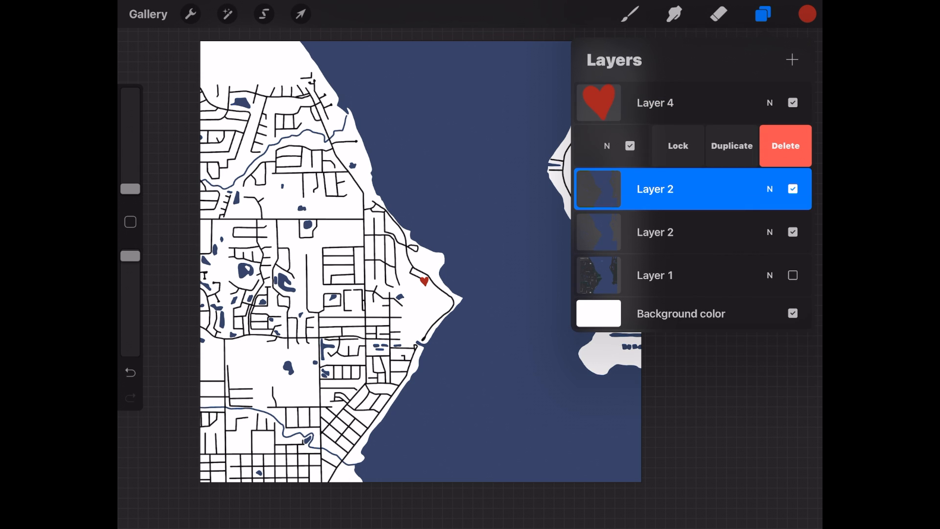
click(731, 146)
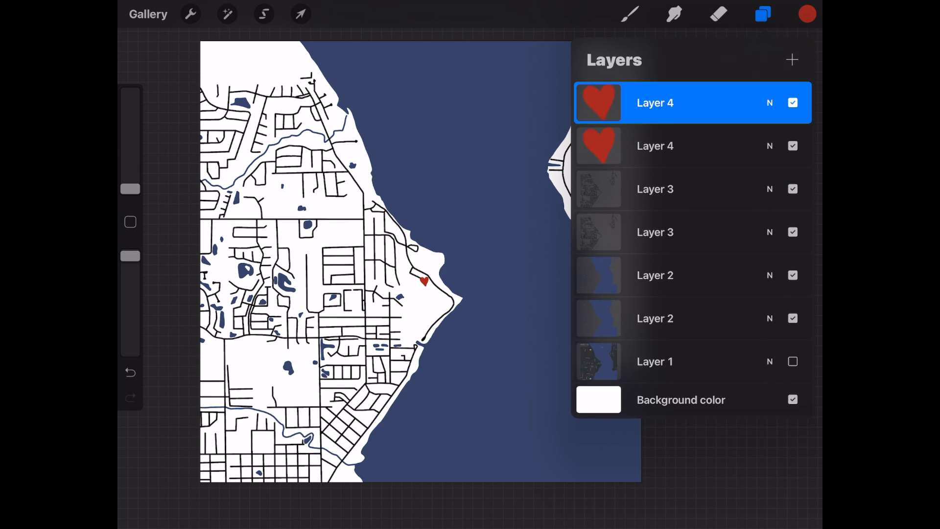
click(792, 146)
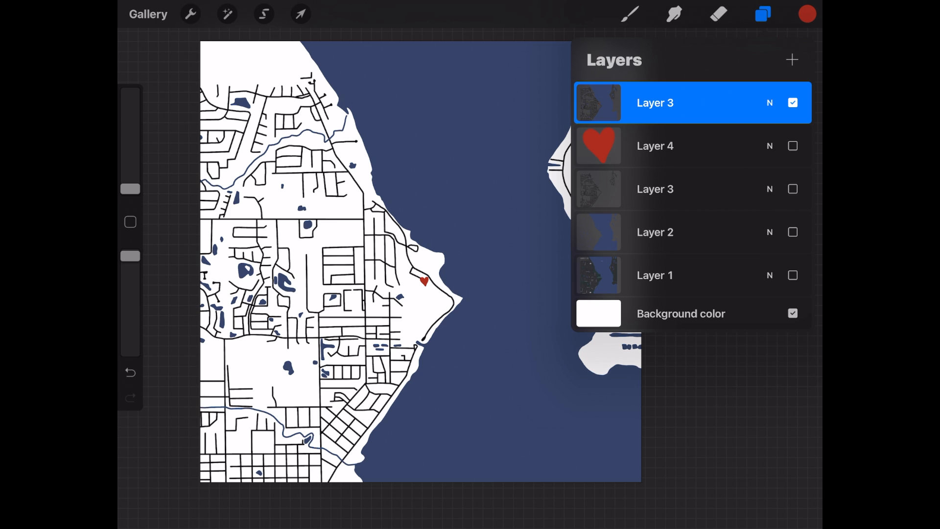
Draw a white ring around the harbor and snap it to a perfect circle
click(718, 13)
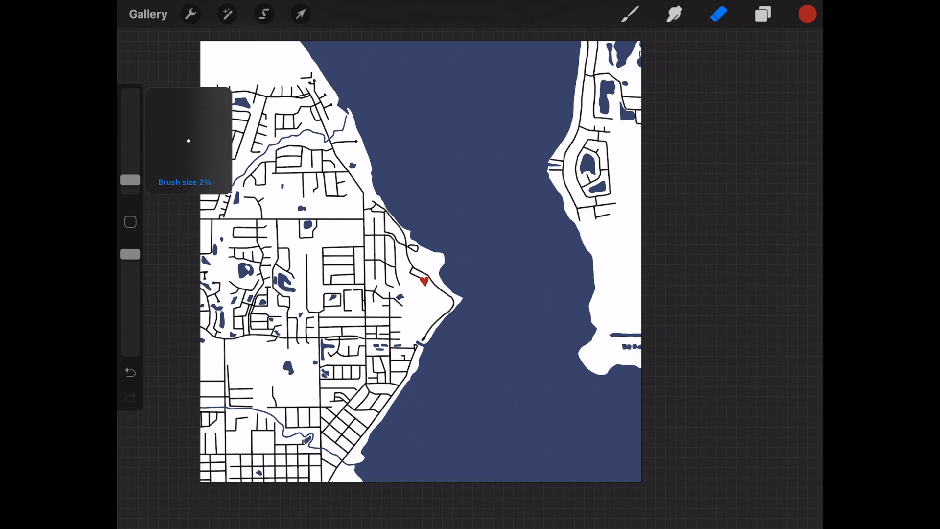
drag(130, 180, 130, 156)
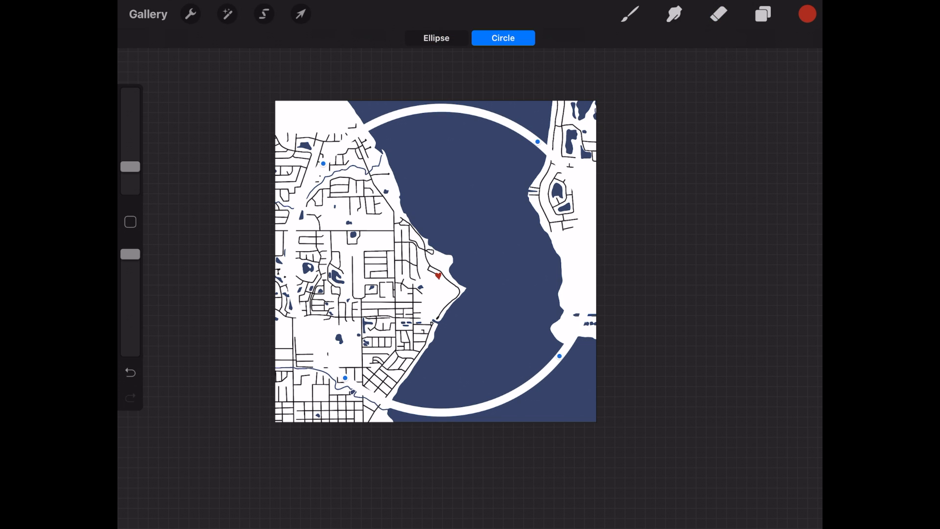
click(436, 38)
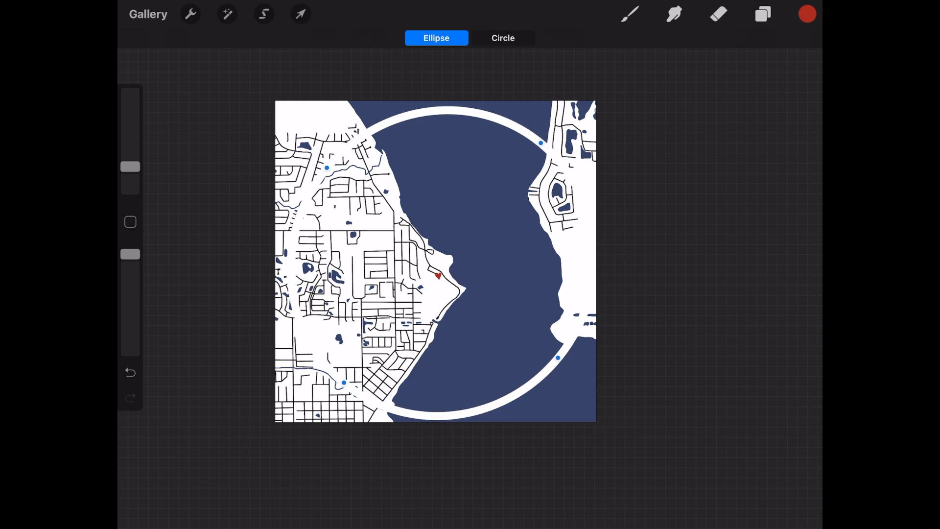
click(502, 37)
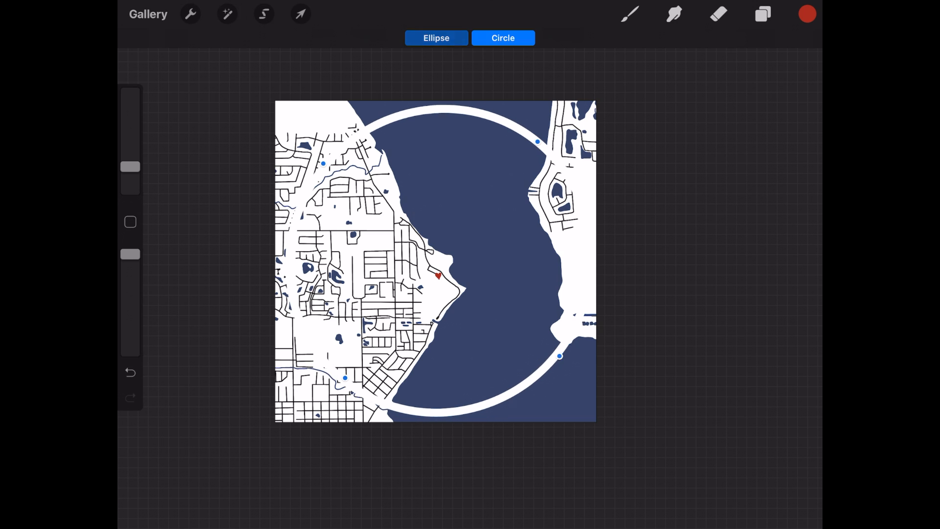
Erase all map detail outside the circle outline, leaving a round map
click(719, 14)
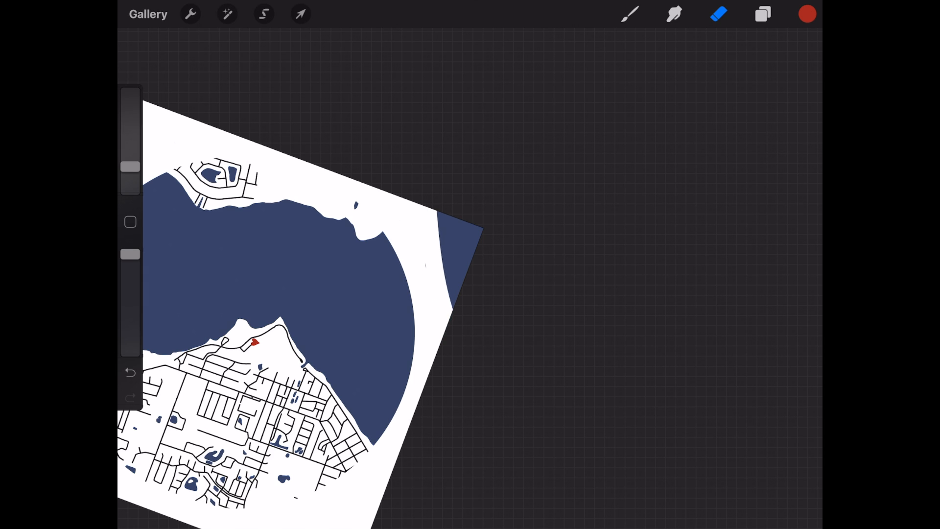
click(456, 252)
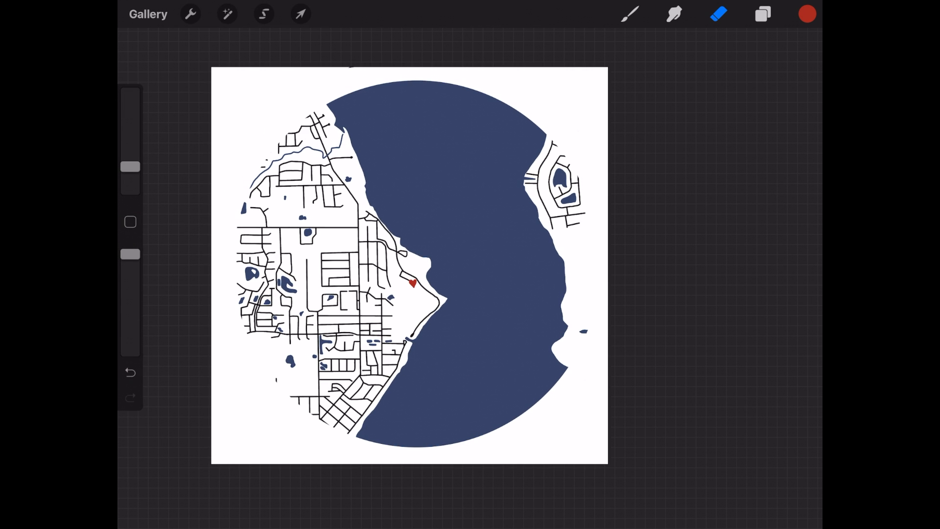
Scale the round Safety Harbor map down, move it up, and check the layers list
click(300, 14)
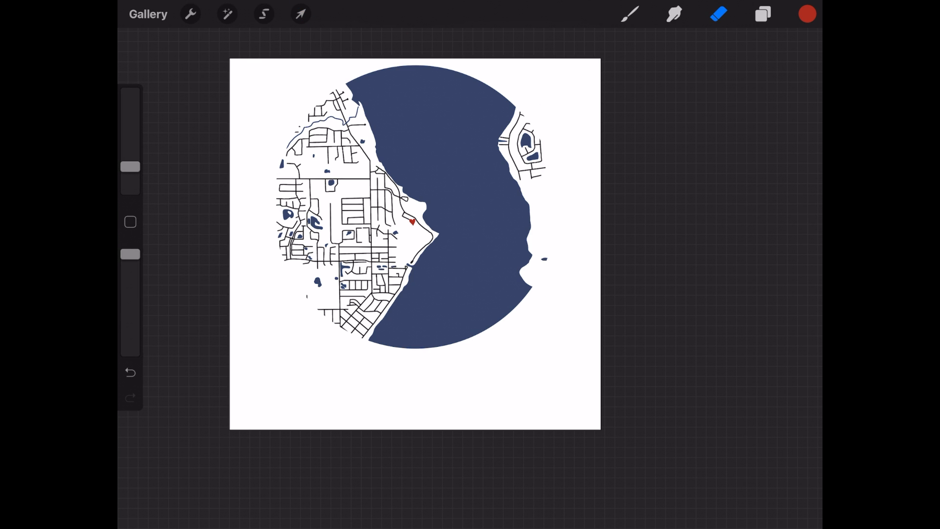
click(763, 14)
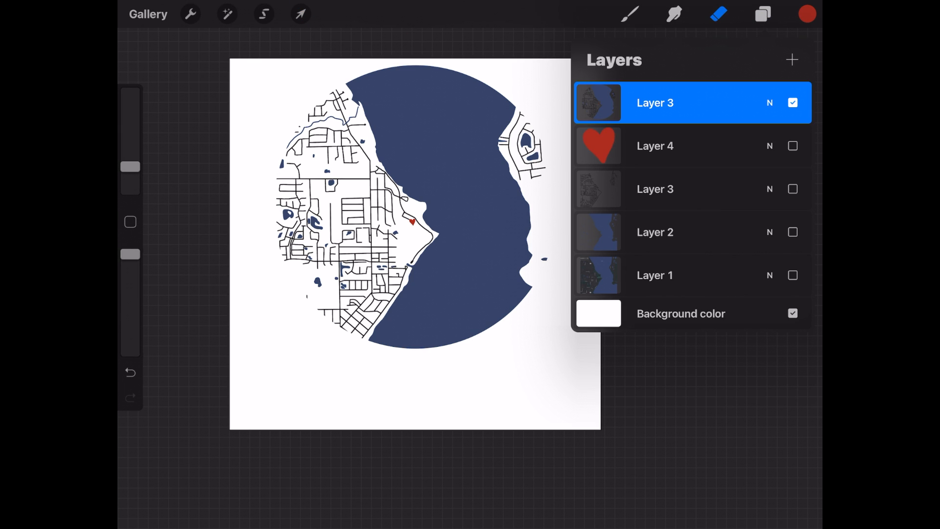
click(762, 14)
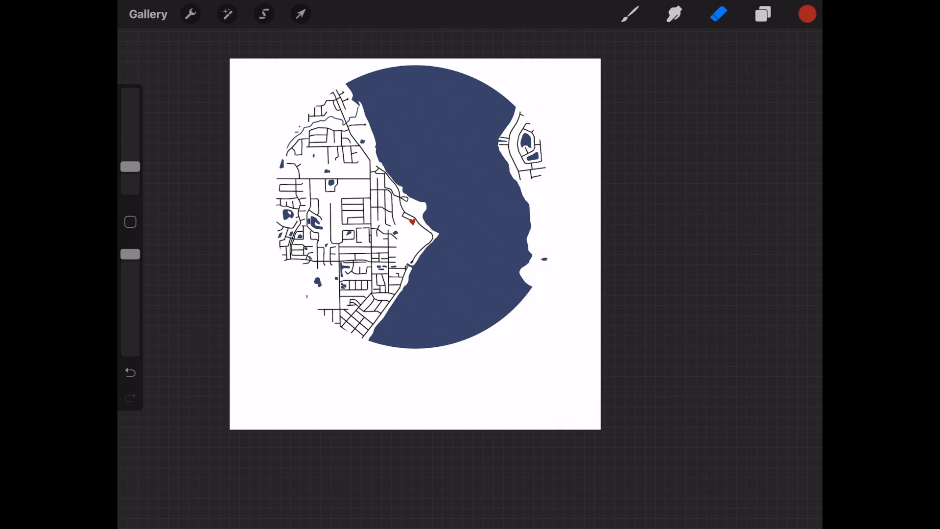
Add a black text box reading 'My Favorite Park' beneath the round map
click(189, 13)
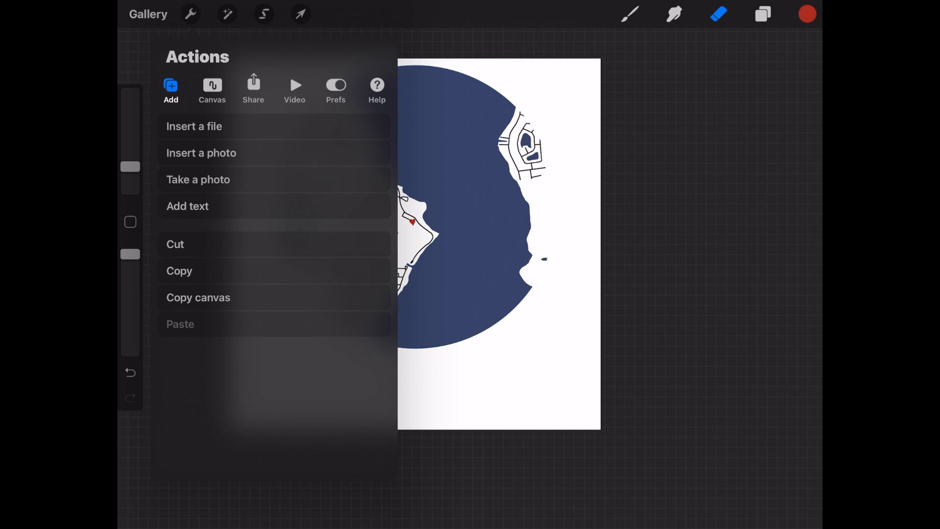
click(187, 205)
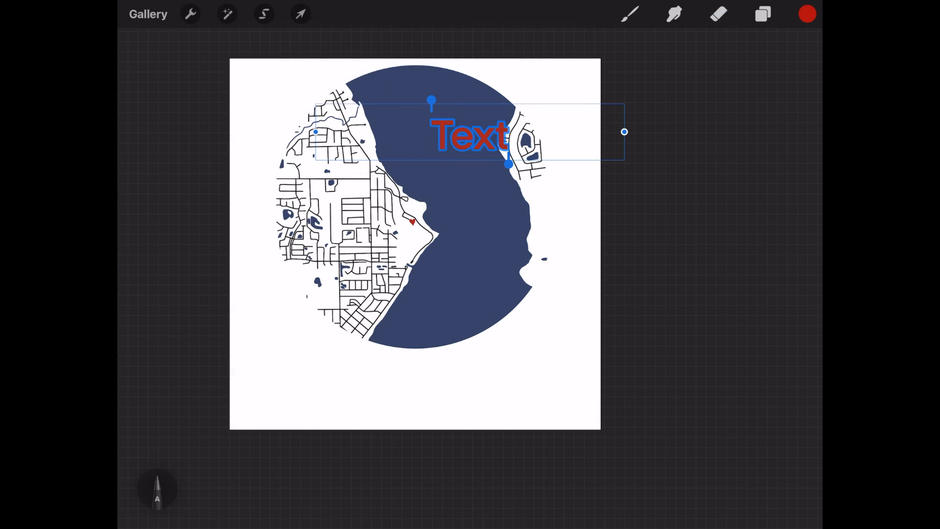
click(807, 13)
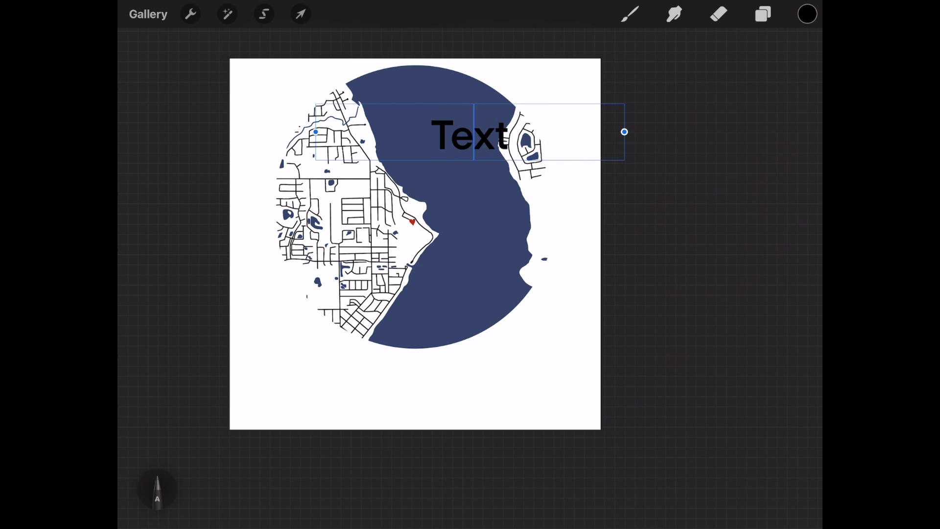
double_click(470, 134)
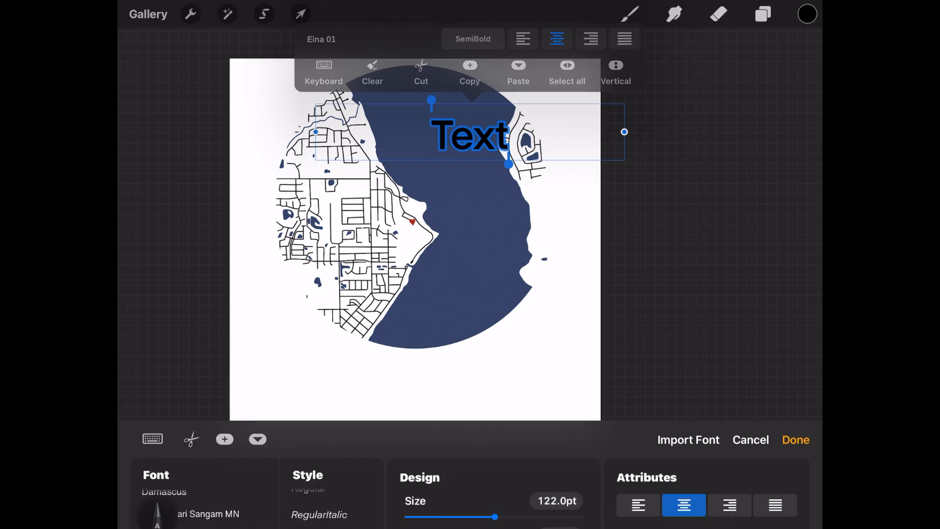
click(323, 72)
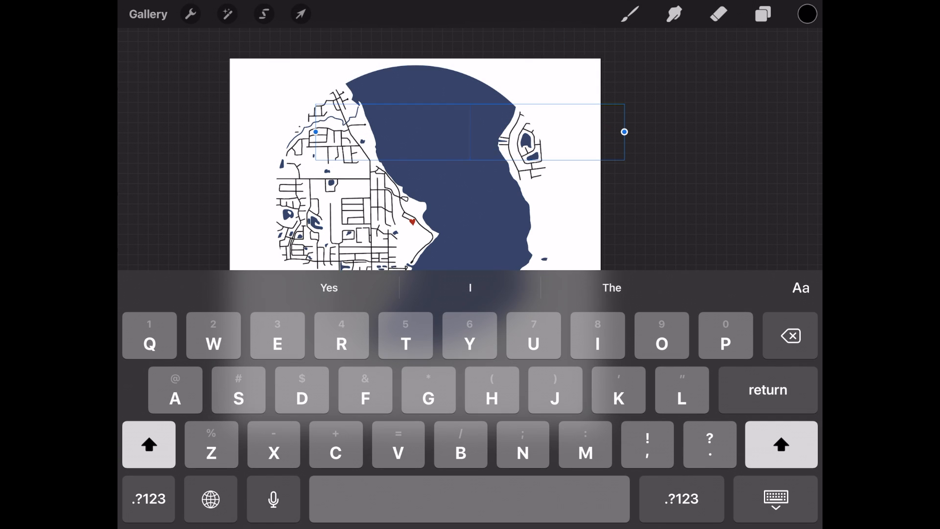
text(My Favorite P)
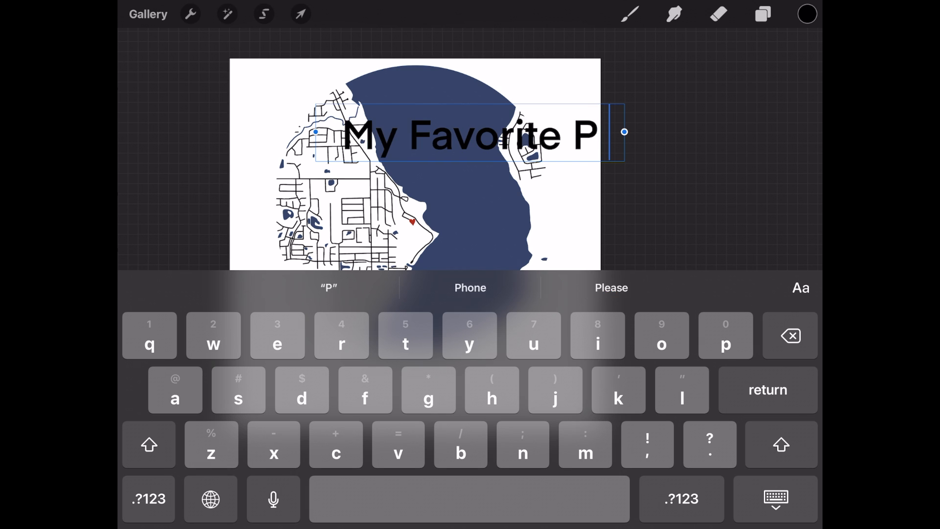
text(ark)
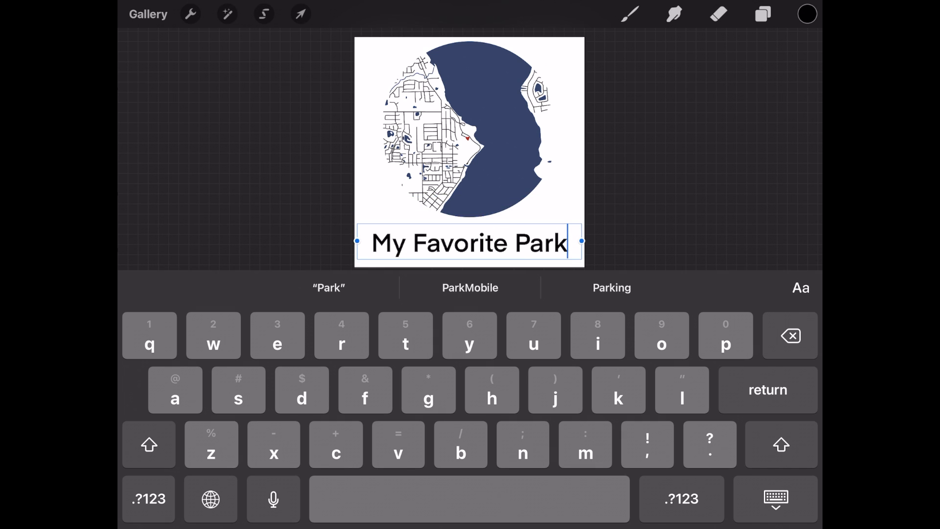
Switch the 'My Favorite Park' caption from sans-serif to a handwritten script font
double_click(529, 244)
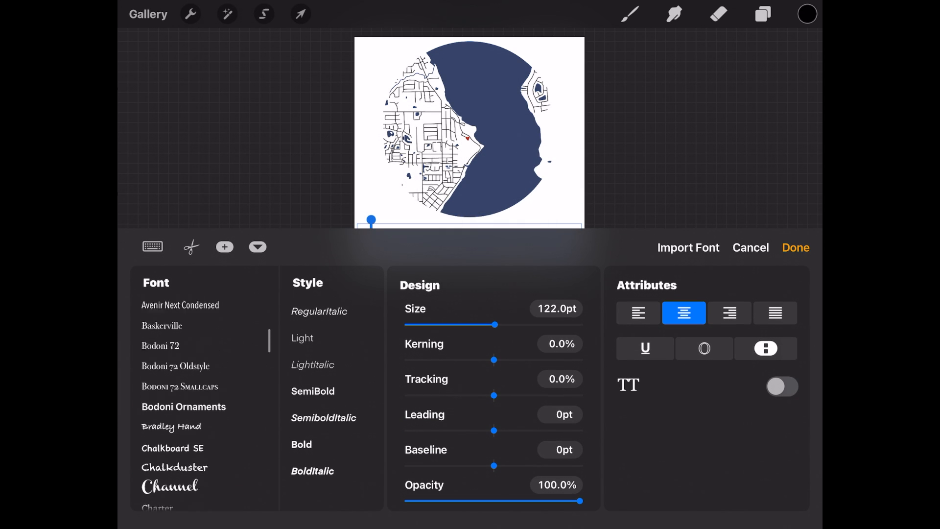
scroll(up, 3)
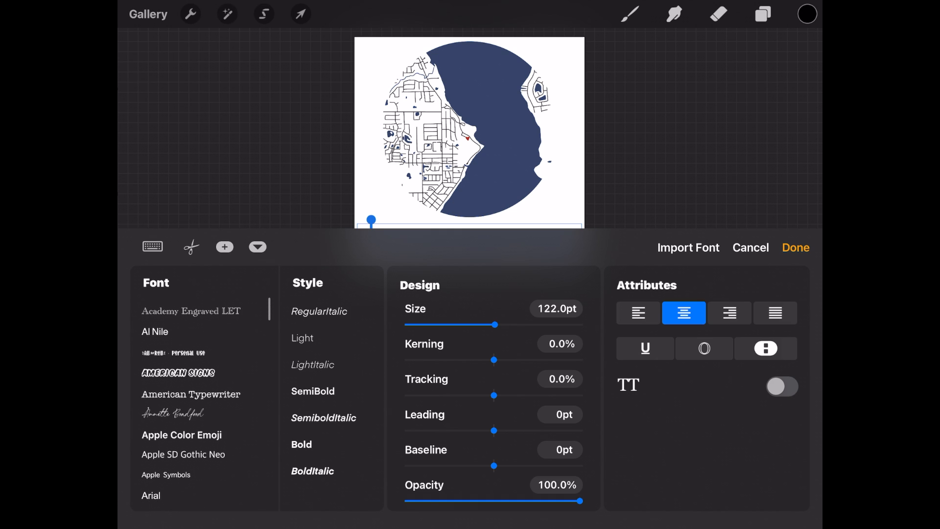
click(173, 414)
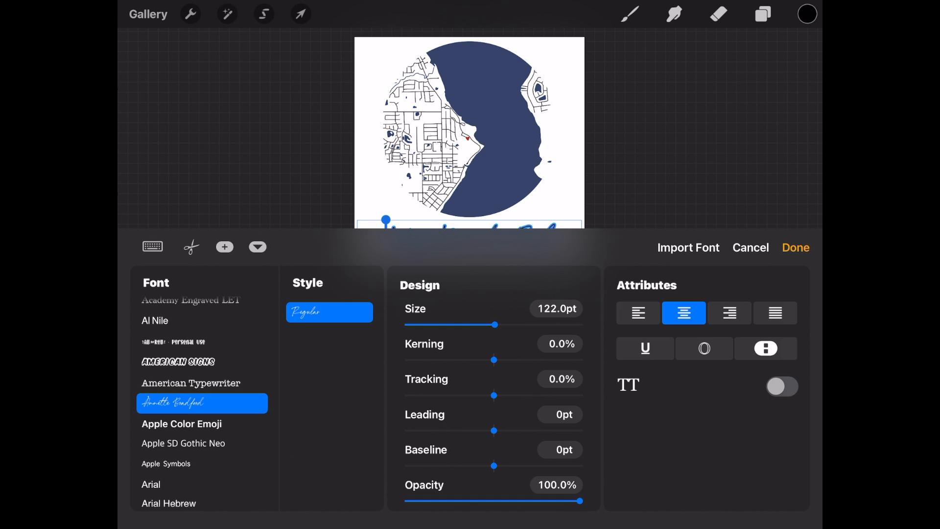
click(795, 247)
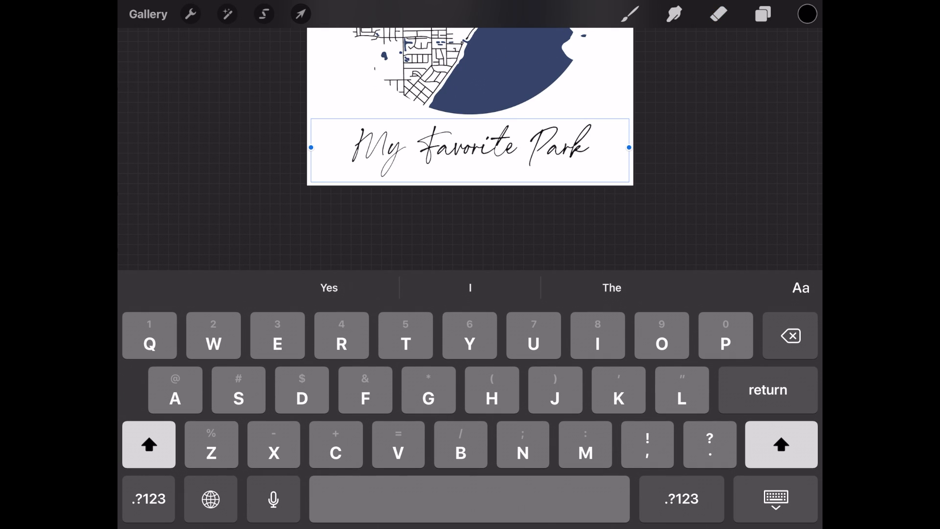
Widen the script caption and reposition it near the canvas bottom
click(300, 13)
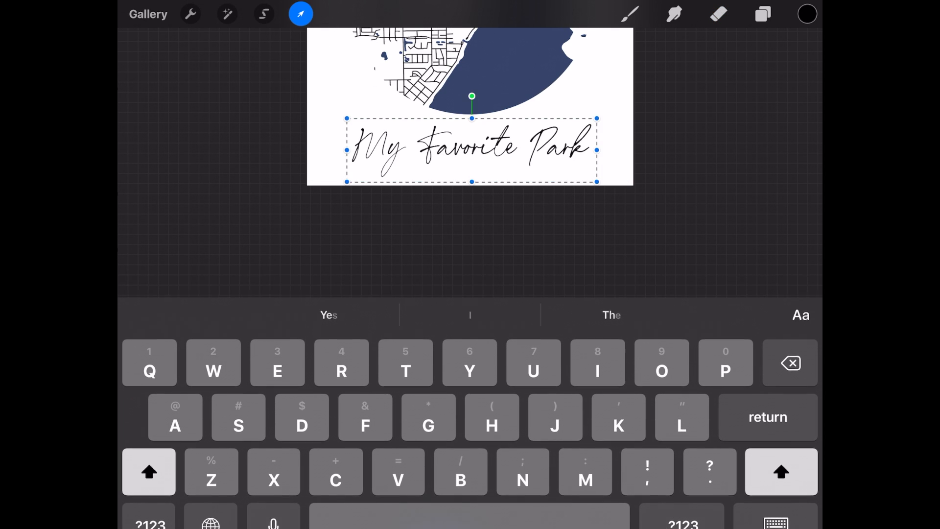
click(300, 13)
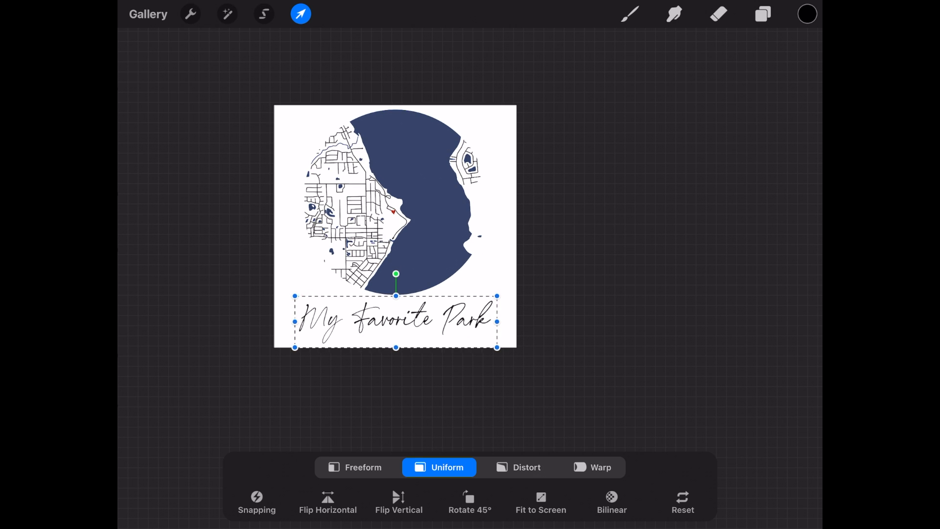
click(717, 14)
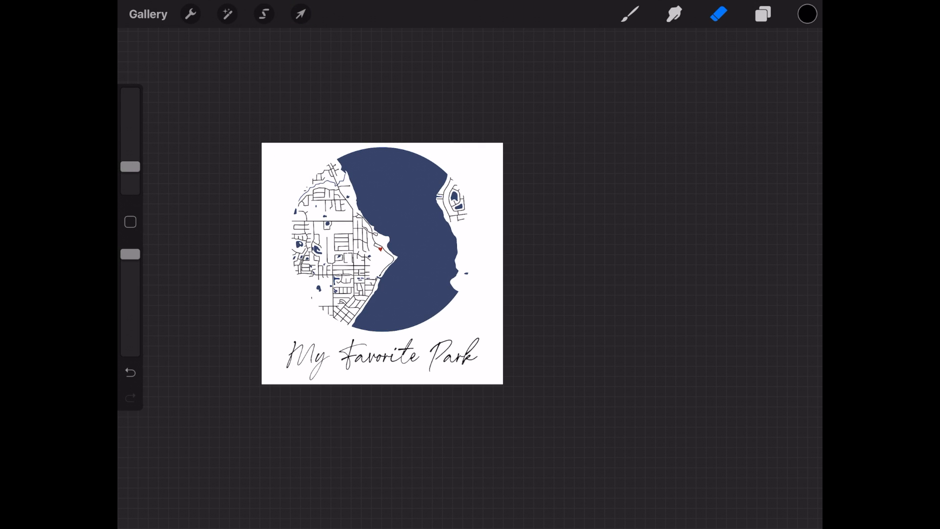
Select the map layer and enlarge the round map above the caption
click(762, 14)
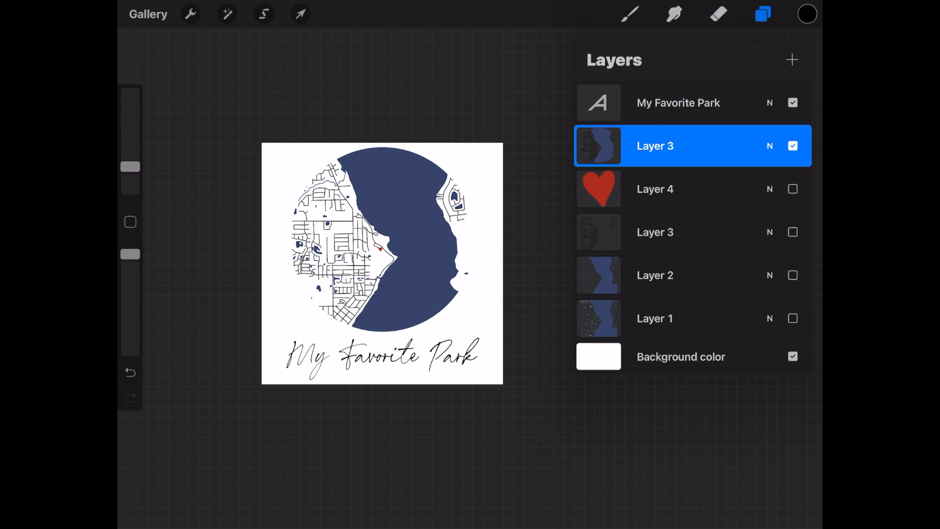
click(300, 14)
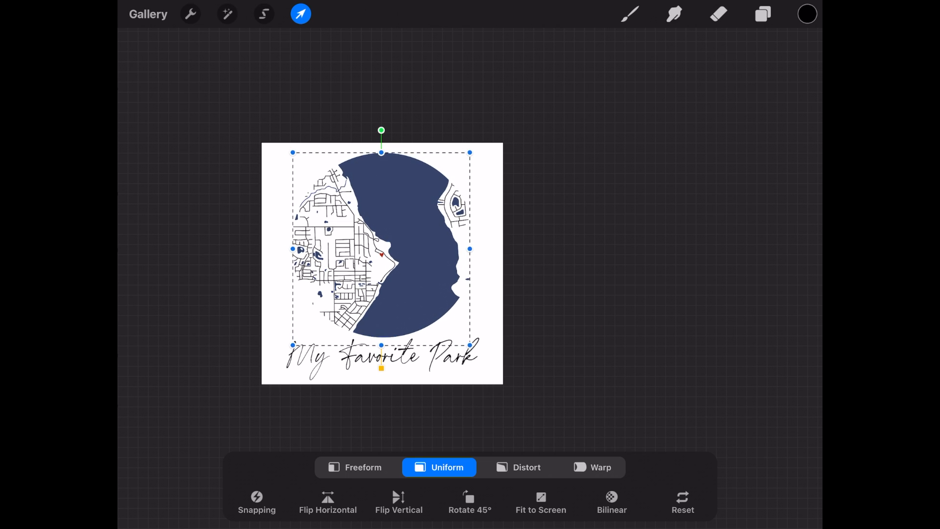
click(718, 14)
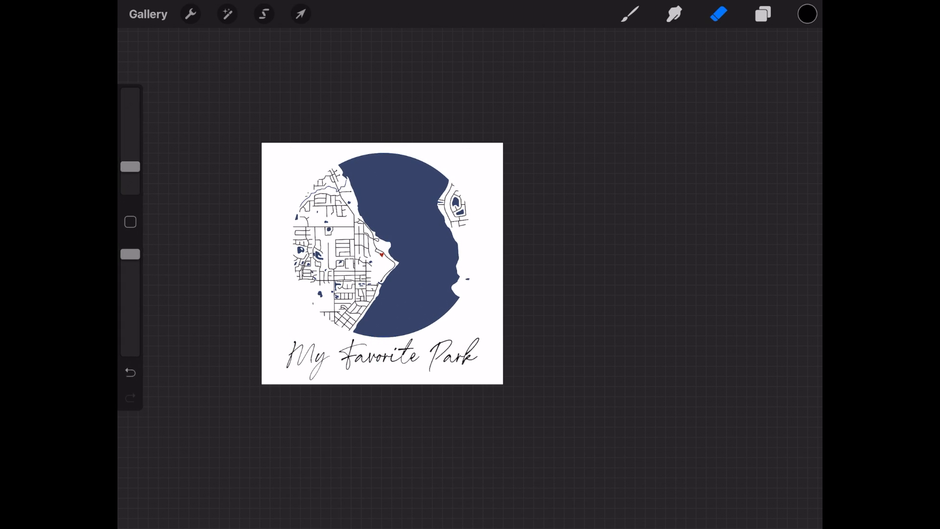
Turn on a 2D square grid guide and realign the map centrally above the caption
click(190, 14)
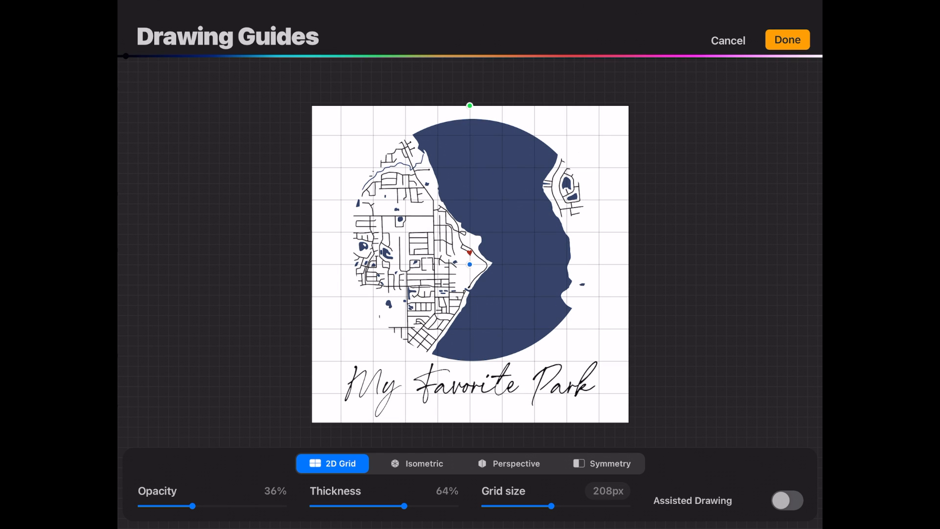
click(786, 40)
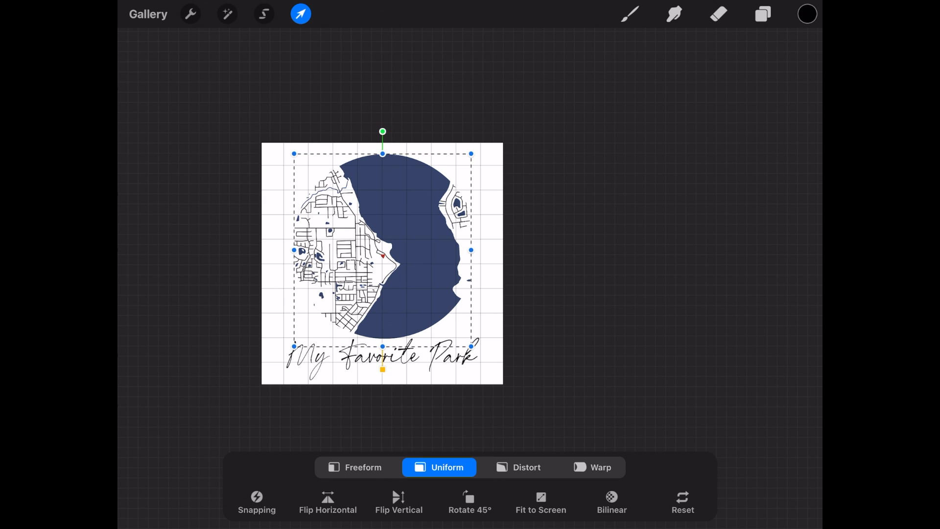
click(718, 14)
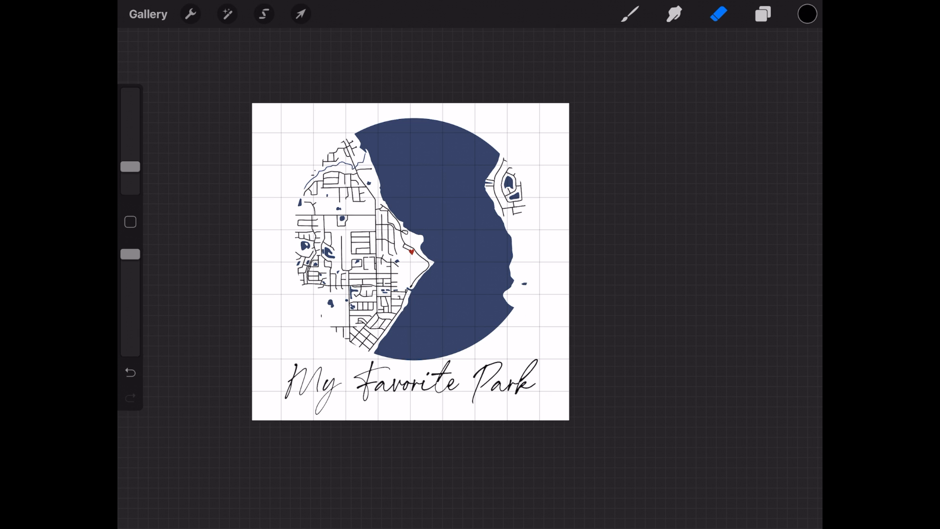
Turn off the grid guide and export the artwork as a 376 KB JPEG
click(190, 14)
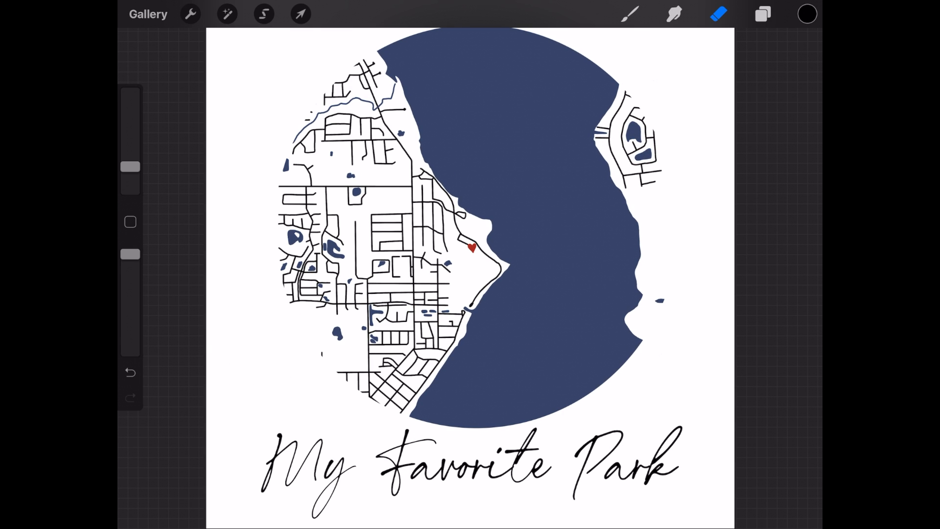
click(190, 14)
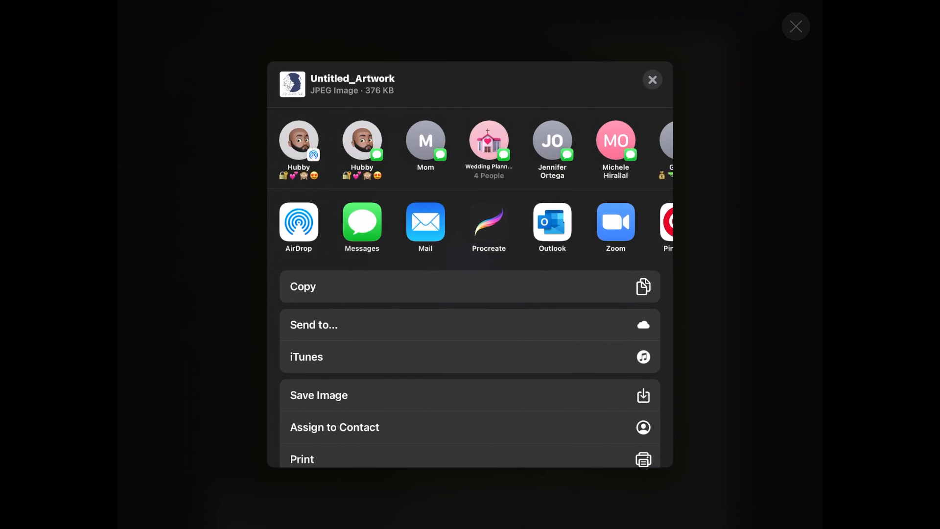
click(652, 79)
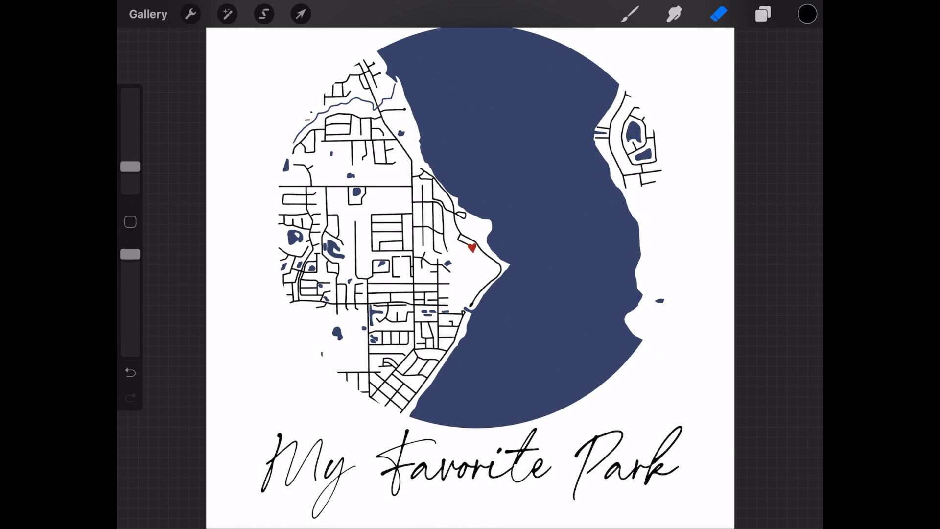